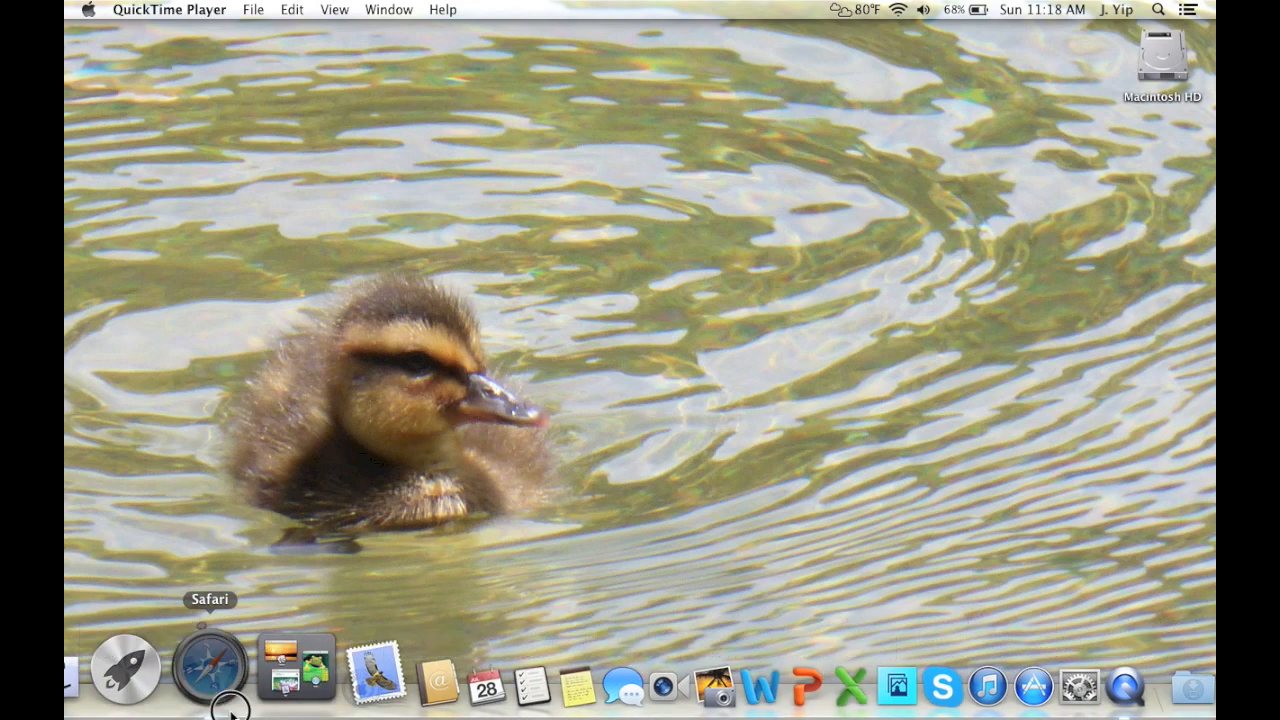
Bring up the YouTube inbox with the viewer's Lumix upload-format question on The Little Duck expanded
{"action": "left_click", "coordinate": [204, 668]}
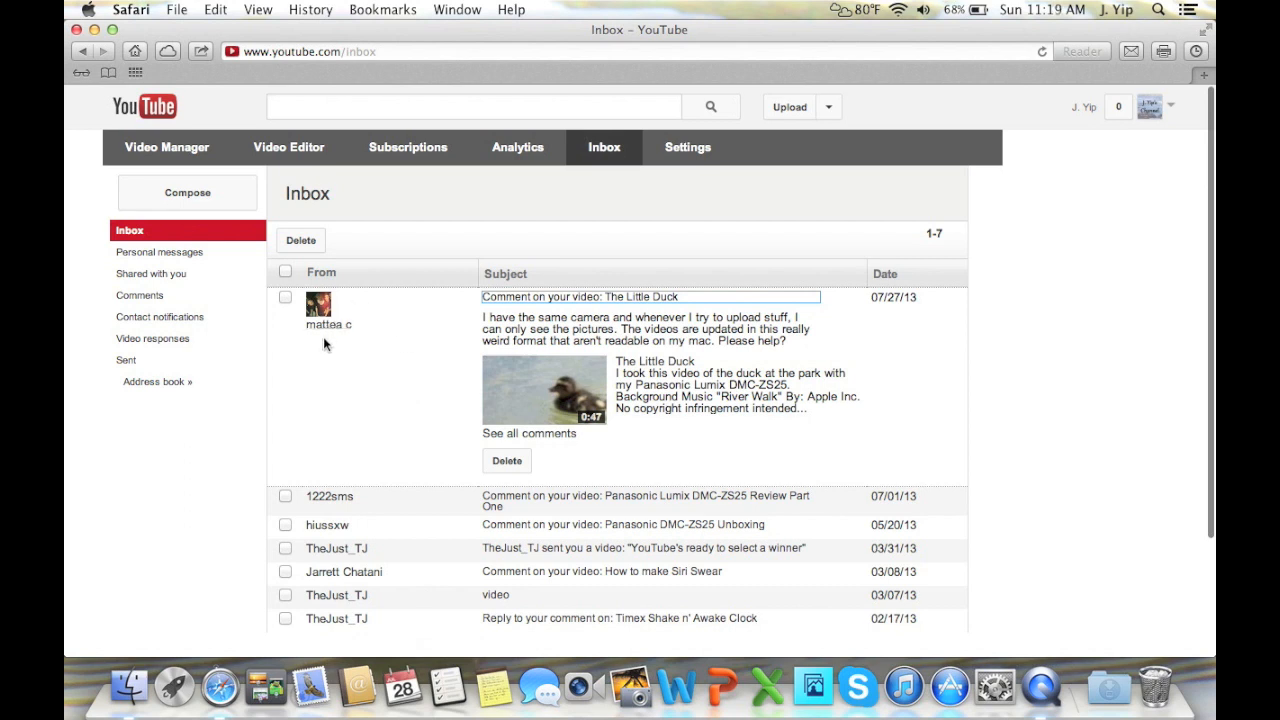
{"action": "mouse_move", "coordinate": [344, 336]}
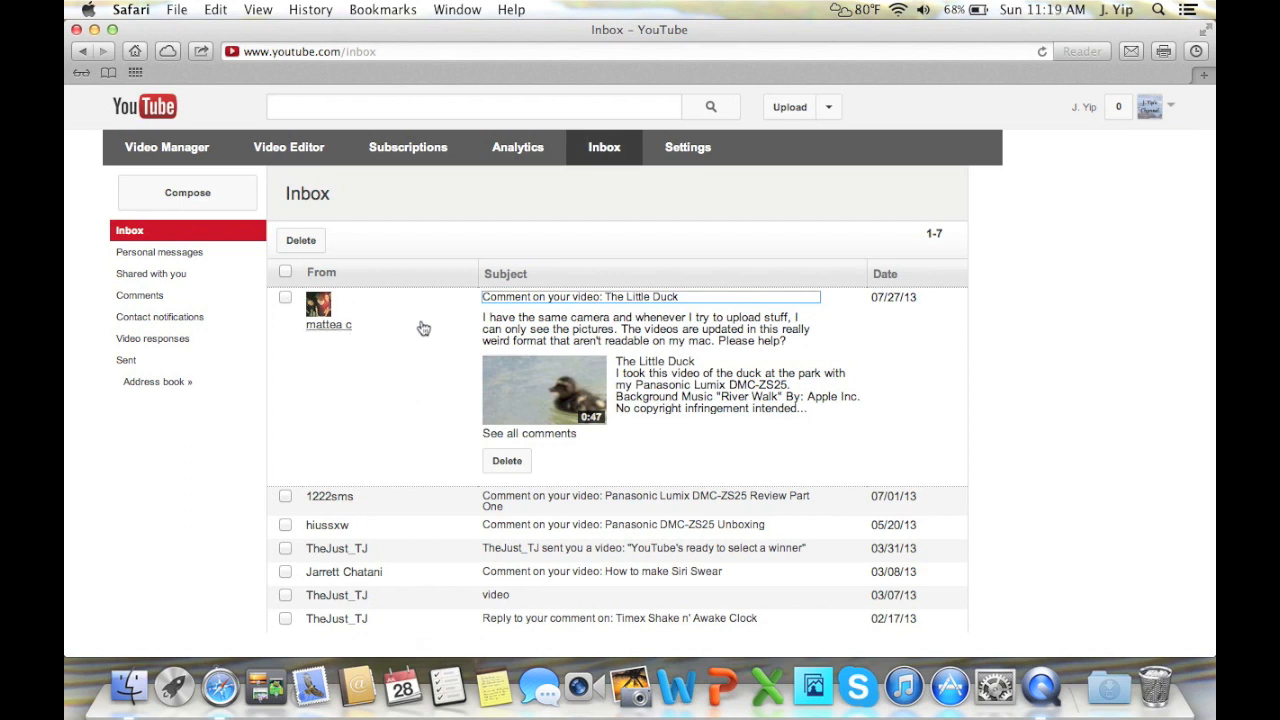
{"action": "mouse_move", "coordinate": [500, 316]}
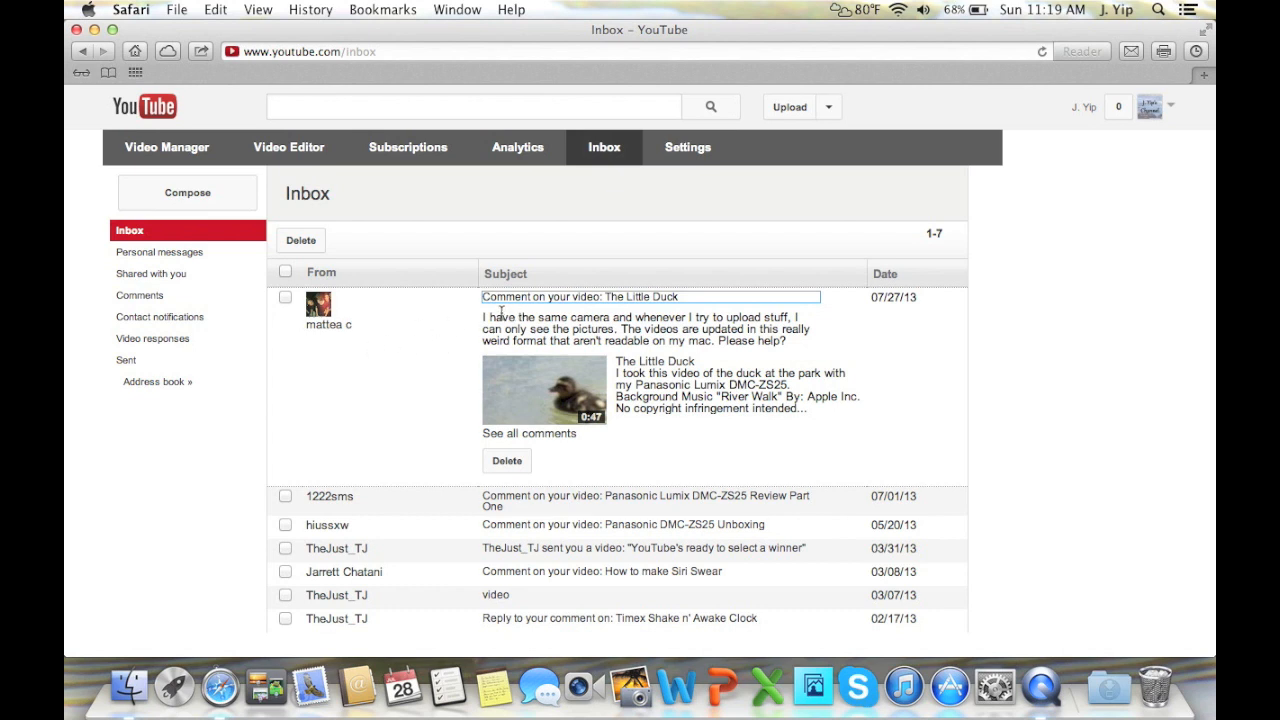